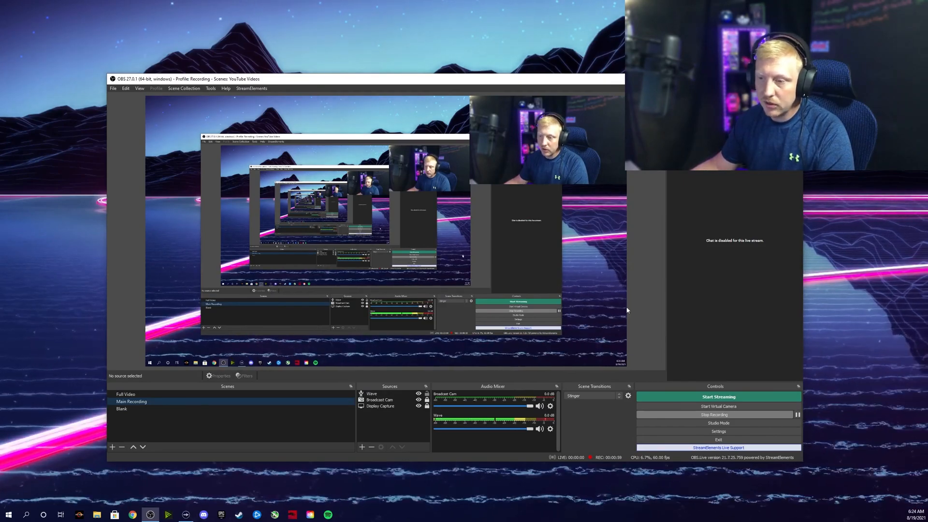
Bring up OBS Settings and show the Stream page with Twitch as the service.
{"action": "left_click", "coordinate": [718, 432]}
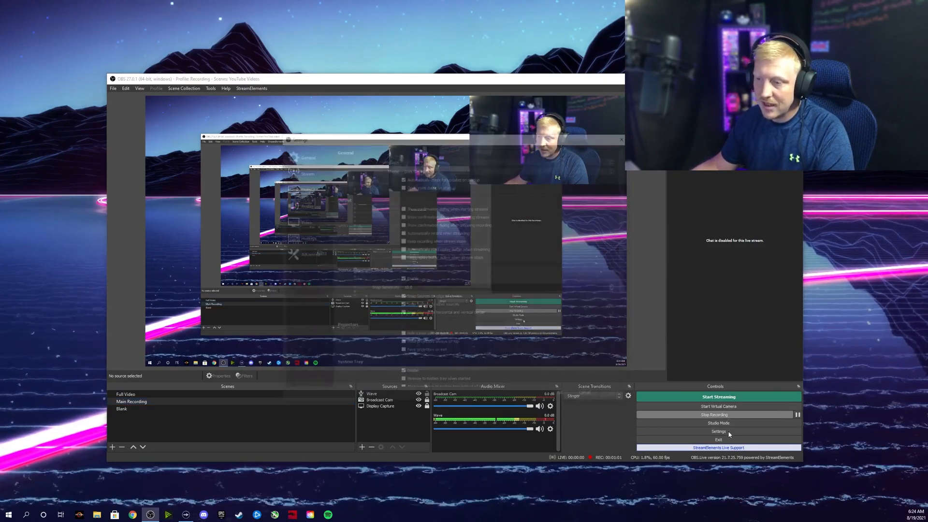
{"action": "left_click", "coordinate": [718, 431]}
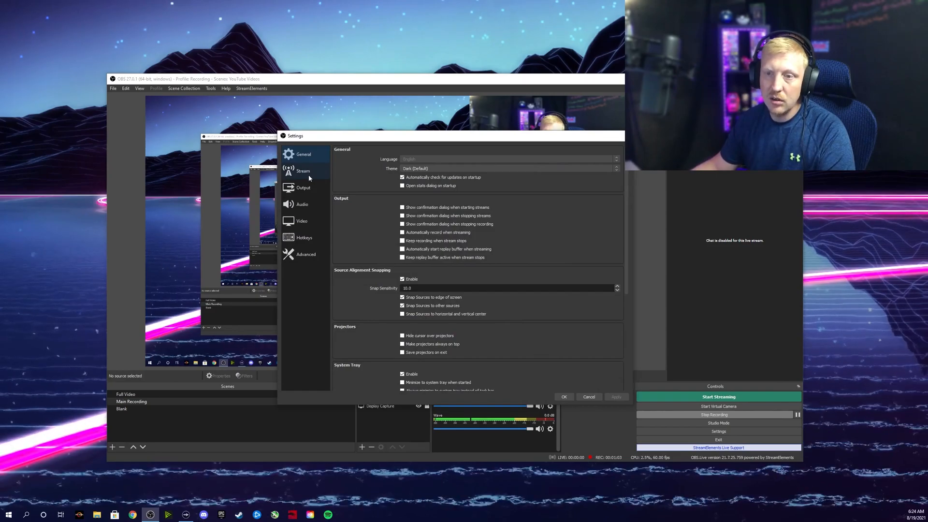
{"action": "left_click", "coordinate": [303, 170]}
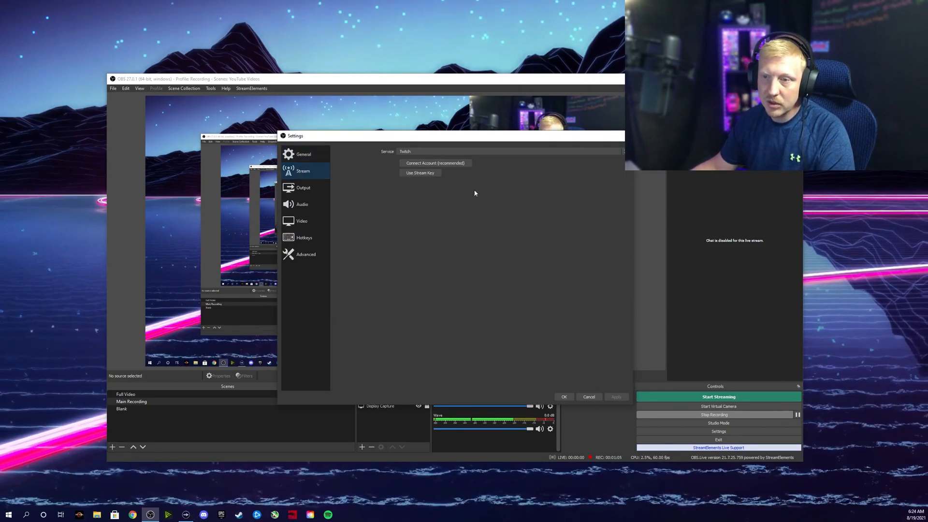
{"action": "mouse_move", "coordinate": [366, 162]}
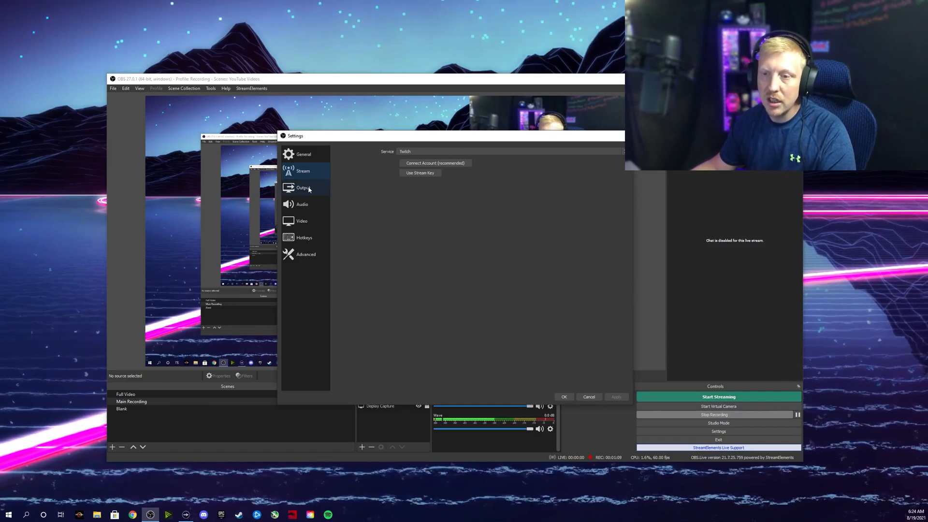
Show the Output page with 2500 kbps video bitrate, 160 audio bitrate and encoder options.
{"action": "left_click", "coordinate": [303, 187]}
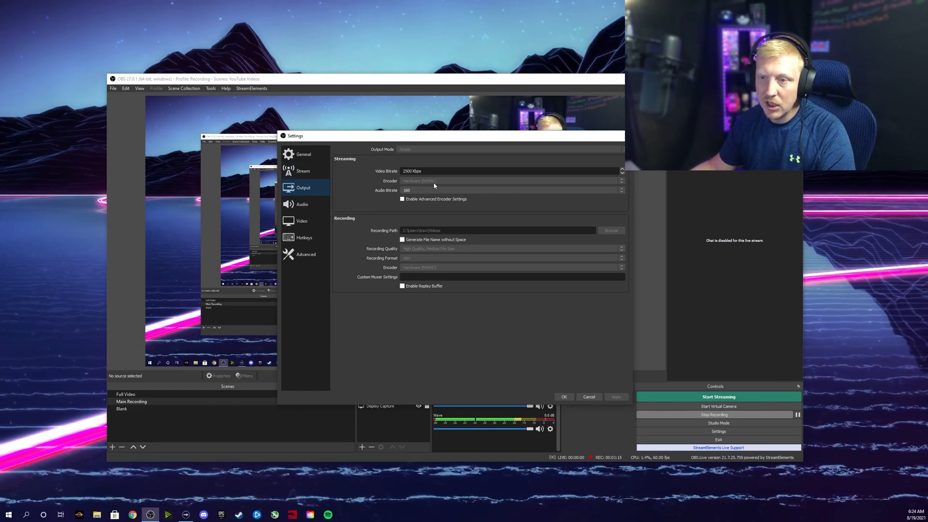
{"action": "mouse_move", "coordinate": [622, 183]}
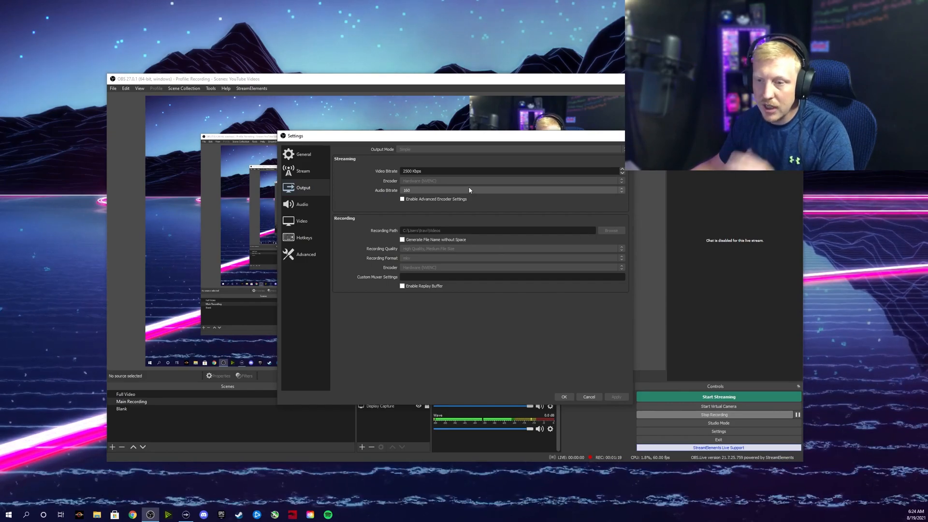
{"action": "mouse_move", "coordinate": [451, 185]}
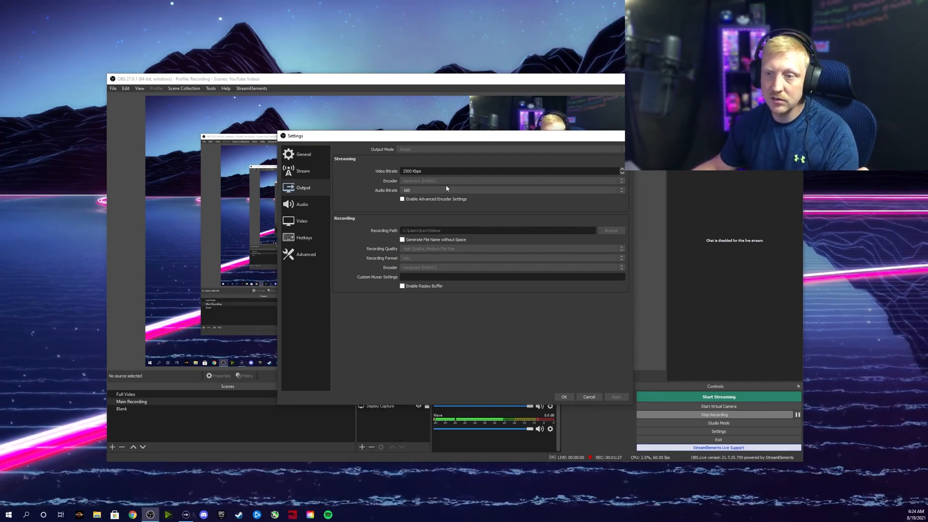
{"action": "mouse_move", "coordinate": [449, 182]}
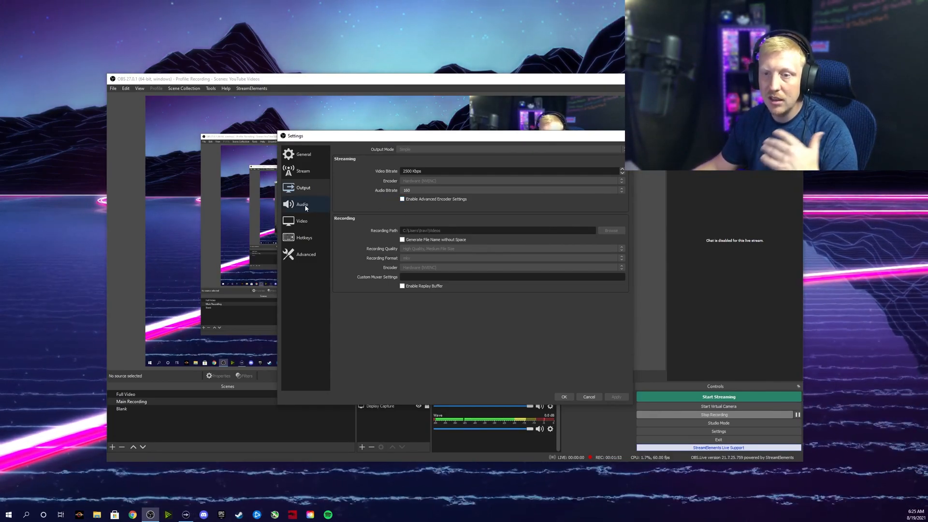
Browse the Video, Stream and General pages, then return to the Output page.
{"action": "left_click", "coordinate": [302, 220]}
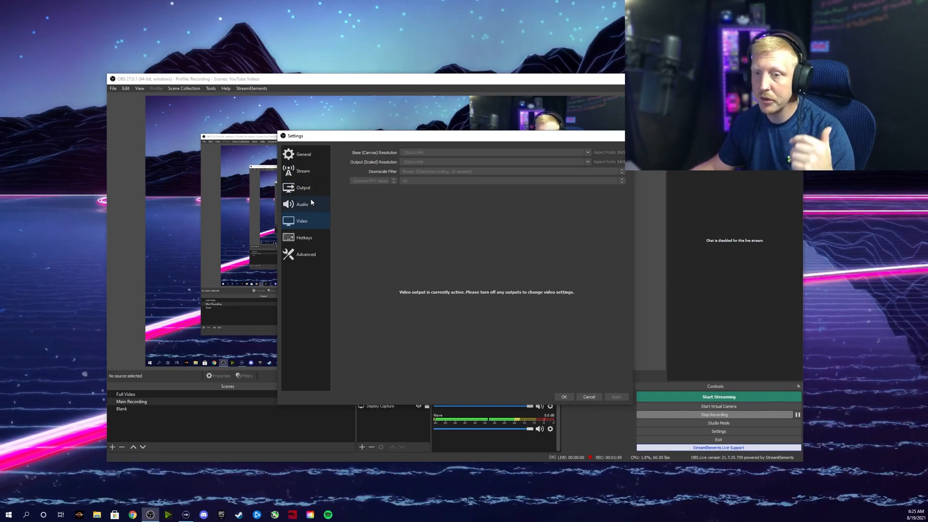
{"action": "left_click", "coordinate": [303, 170]}
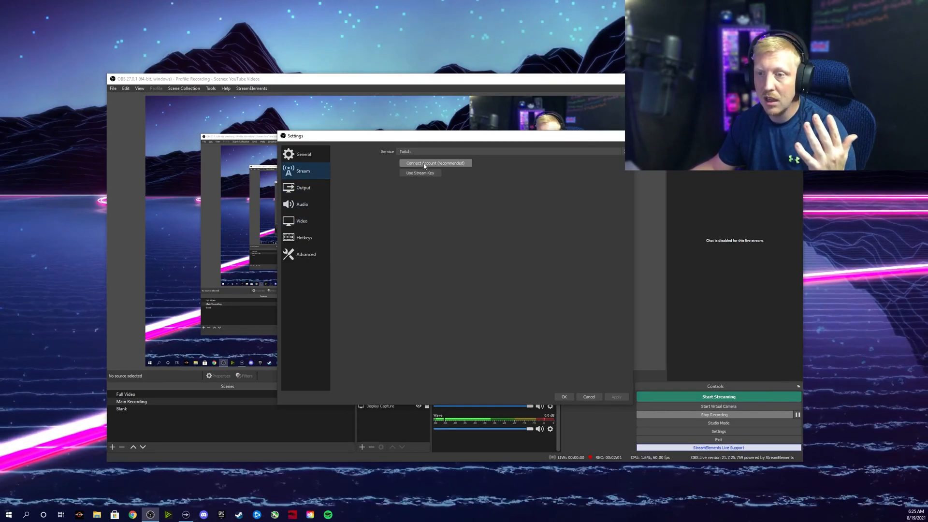
{"action": "left_click", "coordinate": [304, 154]}
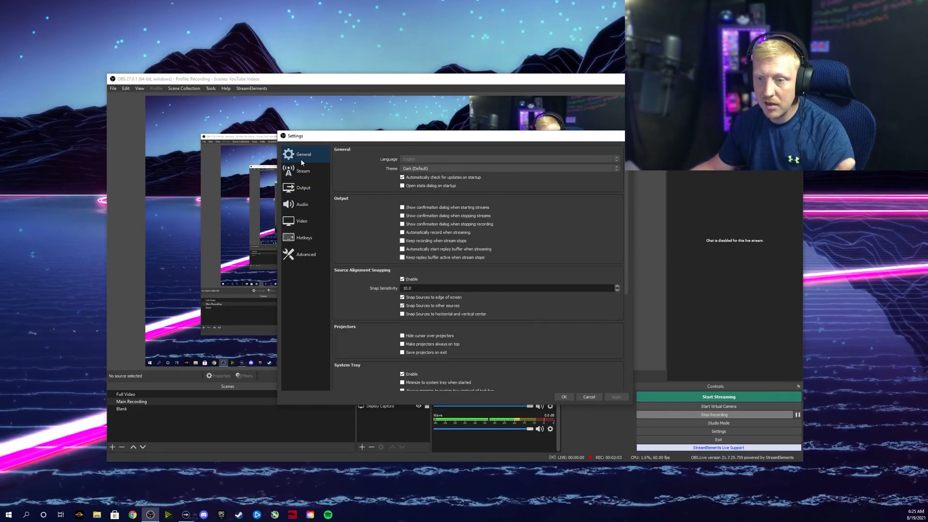
{"action": "left_click", "coordinate": [303, 187]}
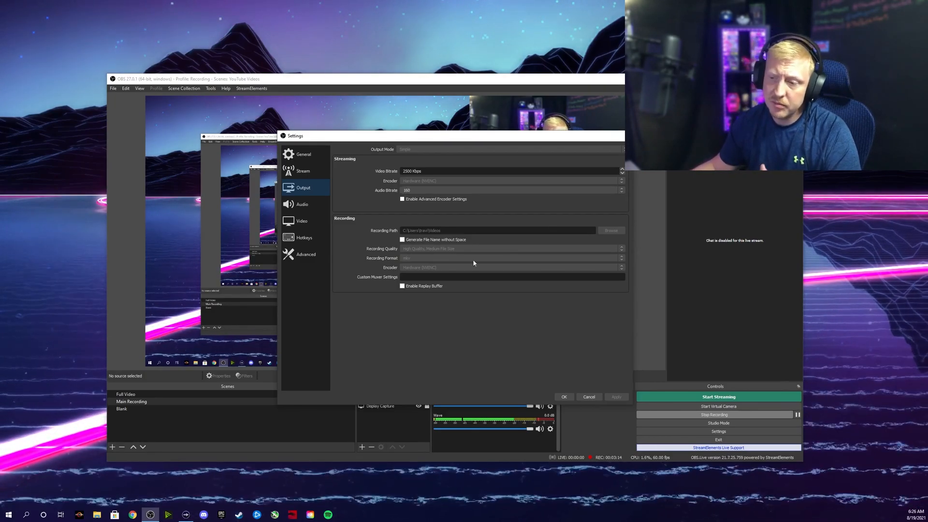
Close the Settings window, returning to the main OBS window.
{"action": "left_click", "coordinate": [589, 396]}
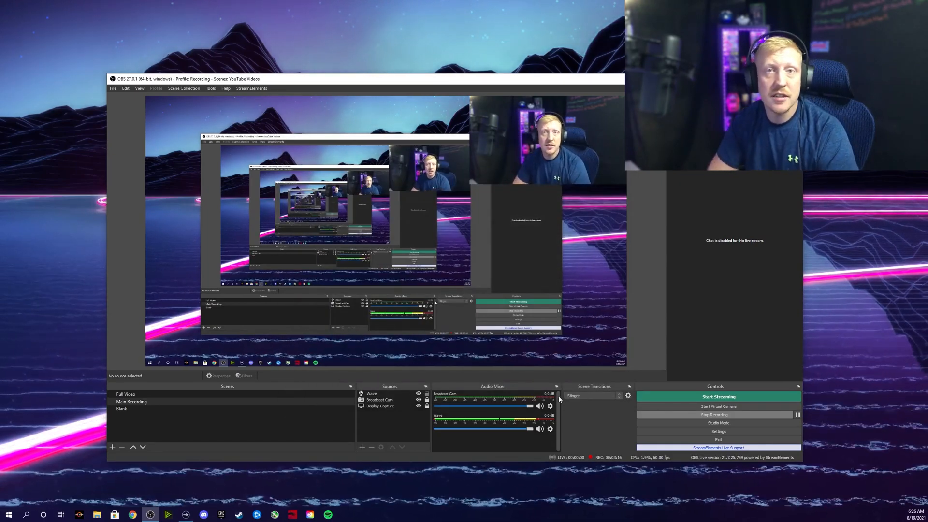